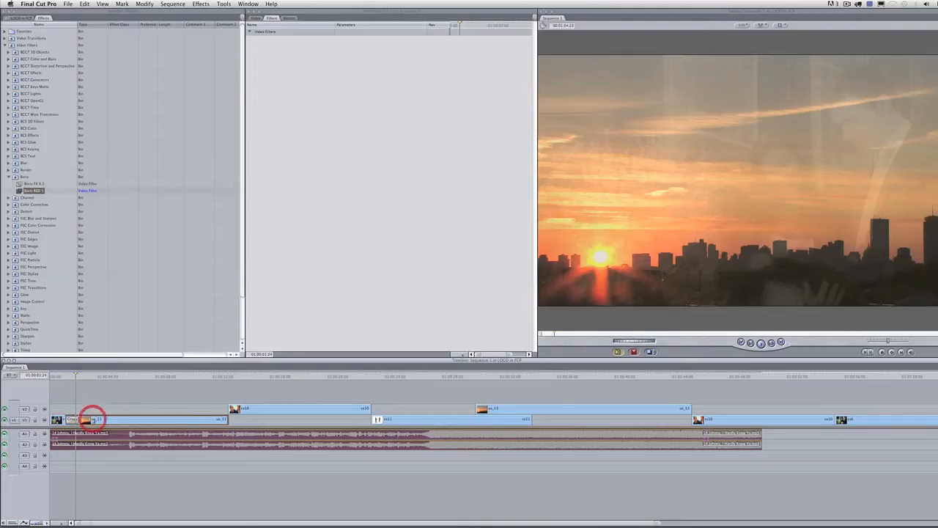
# Launch Boris RED from the sunset clip's effect in the Final Cut Pro timeline.
pyautogui.doubleClick(85, 420)
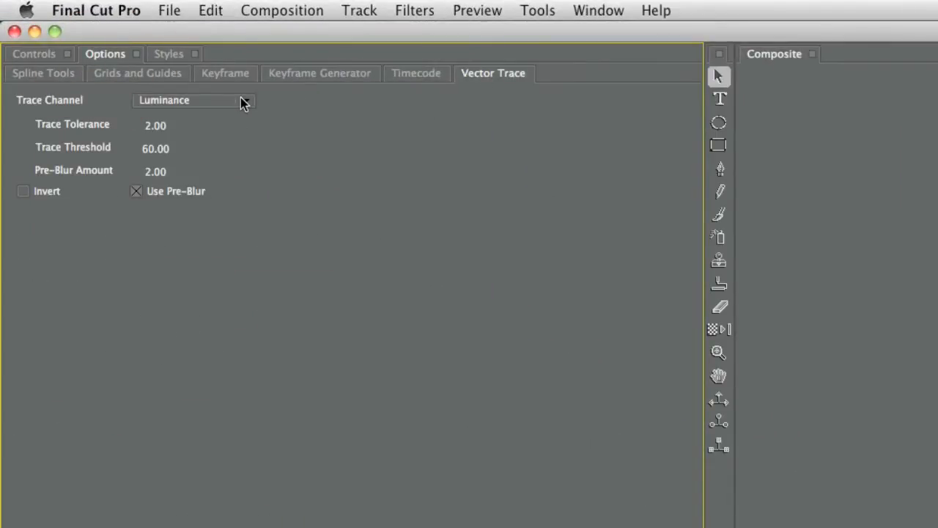
pyautogui.click(194, 99)
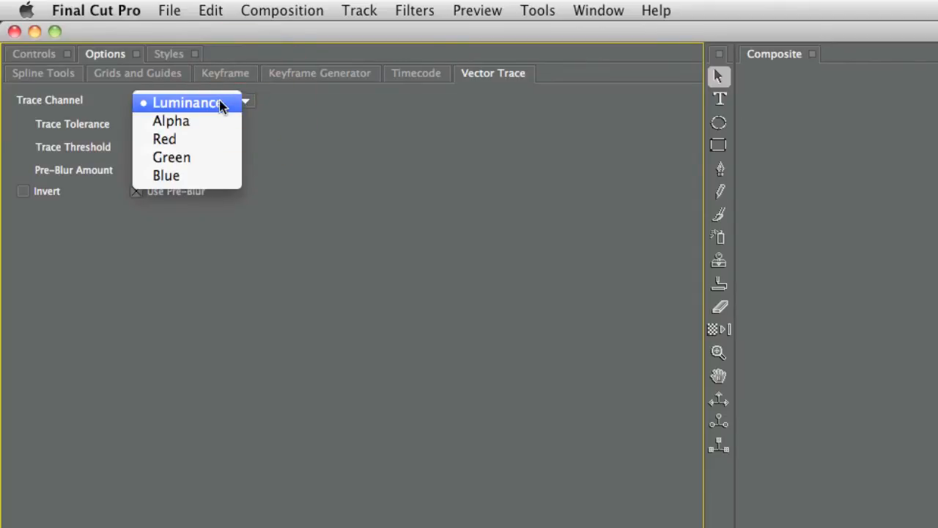
pyautogui.moveTo(171, 157)
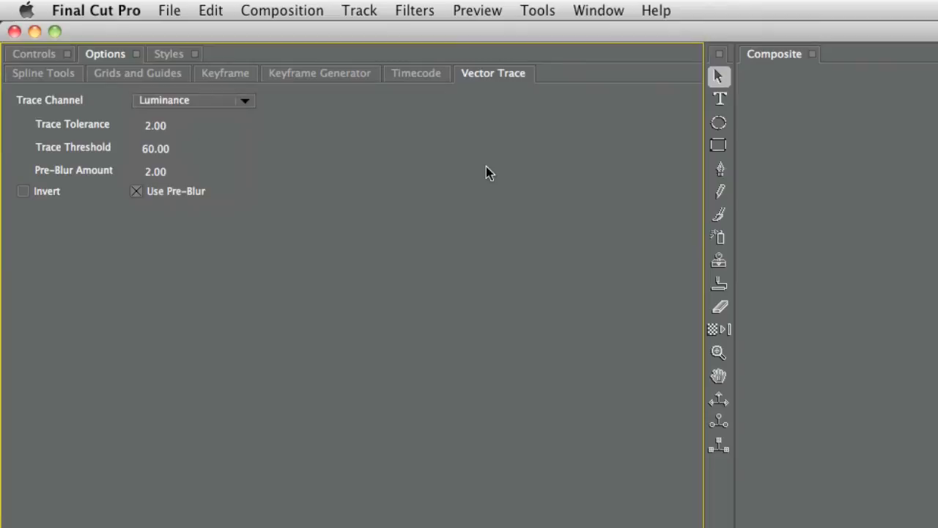
pyautogui.moveTo(76, 132)
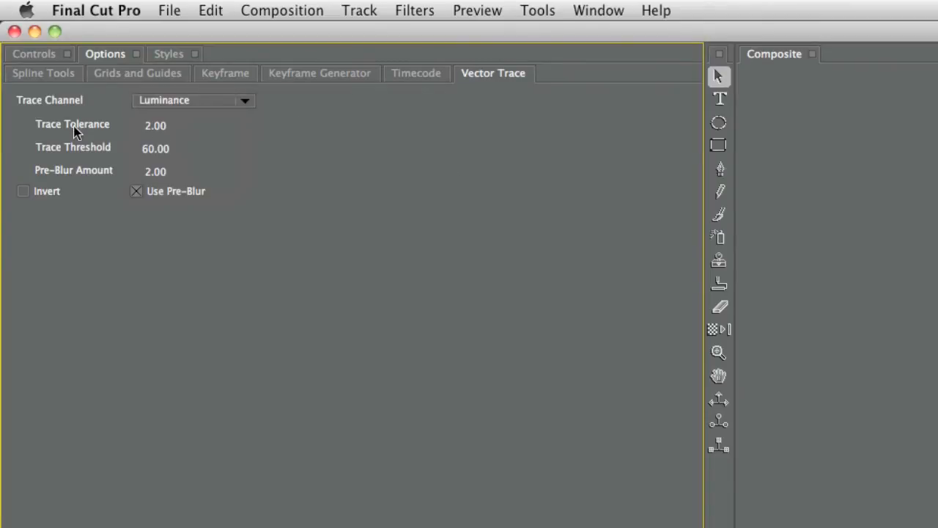
pyautogui.moveTo(80, 164)
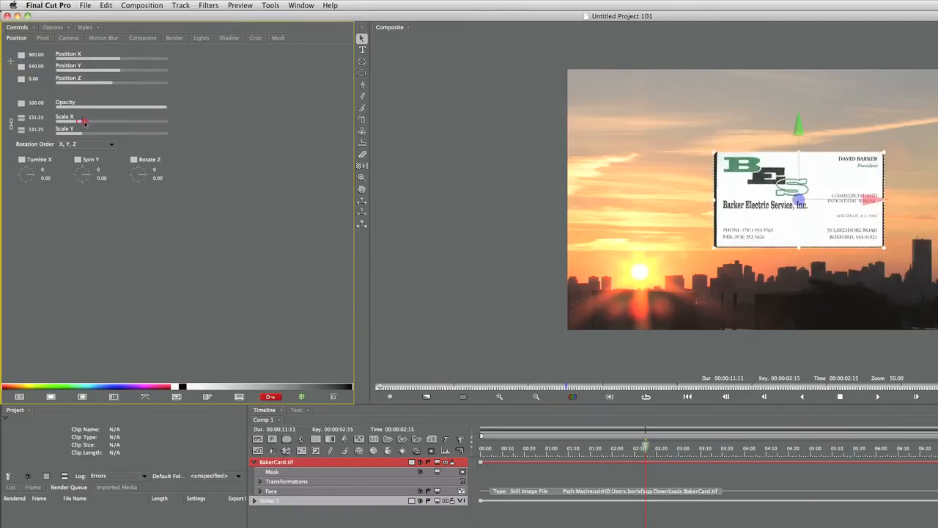
# Scale the BakerCard image up until the BES logo fills the composite frame.
pyautogui.moveTo(85, 120); pyautogui.dragTo(111, 120)
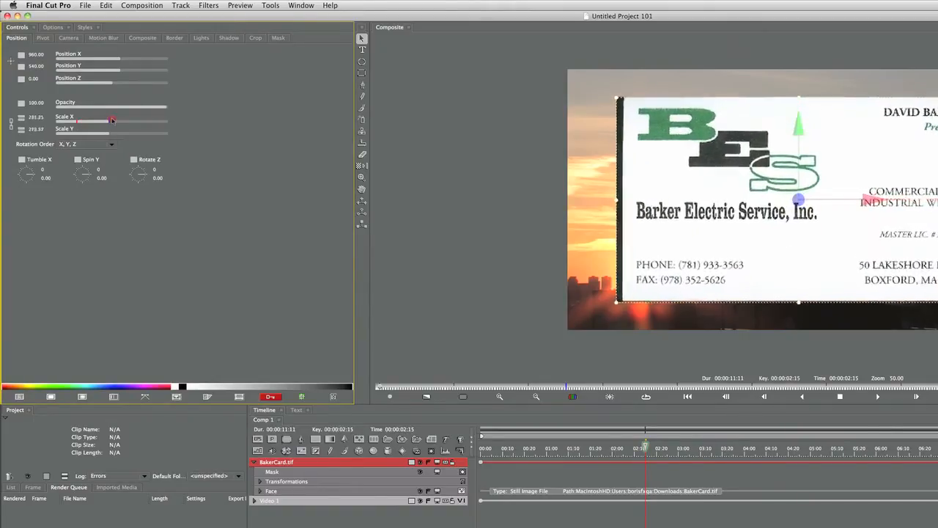
pyautogui.moveTo(111, 120); pyautogui.dragTo(129, 120)
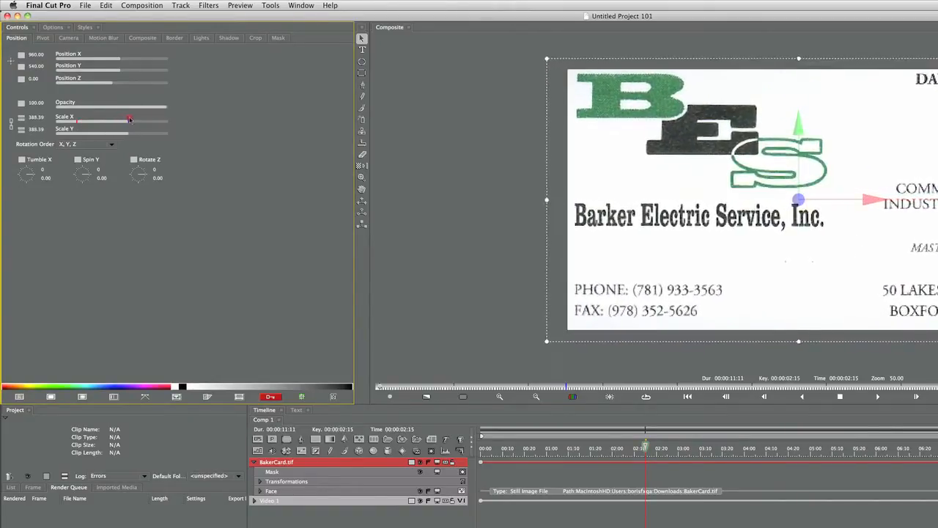
pyautogui.moveTo(129, 118); pyautogui.dragTo(130, 118)
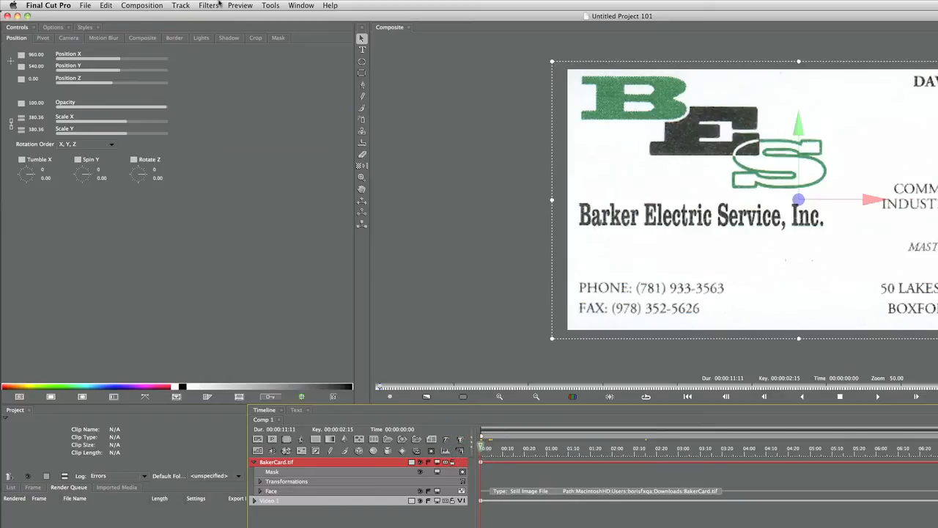
# Add BCC Hue-Sat-Lightness and BCC Brightness-Contrast filters to make the card stark black on white.
pyautogui.click(209, 6)
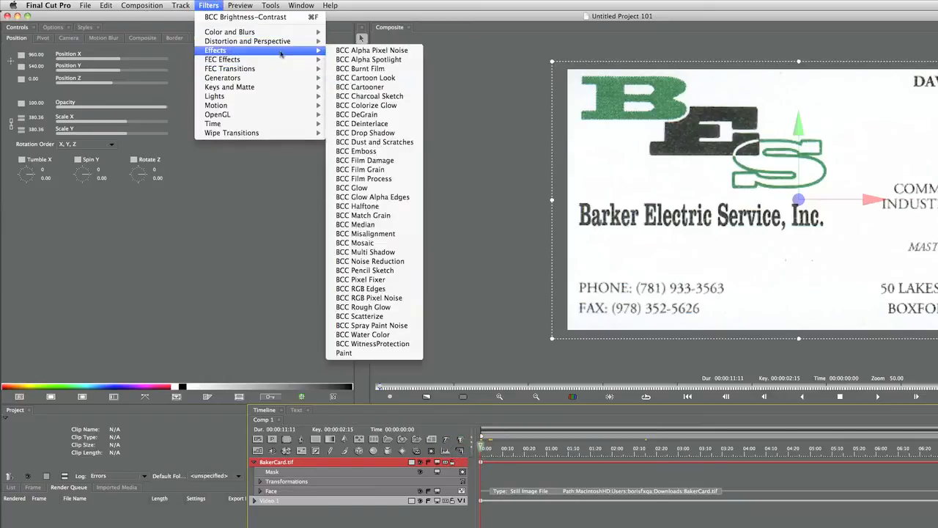
pyautogui.moveTo(376, 211)
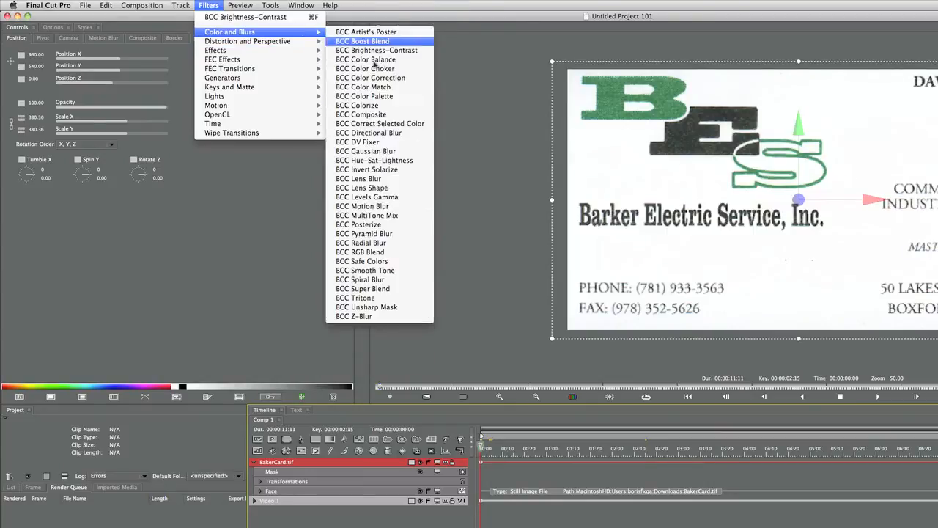
pyautogui.click(374, 160)
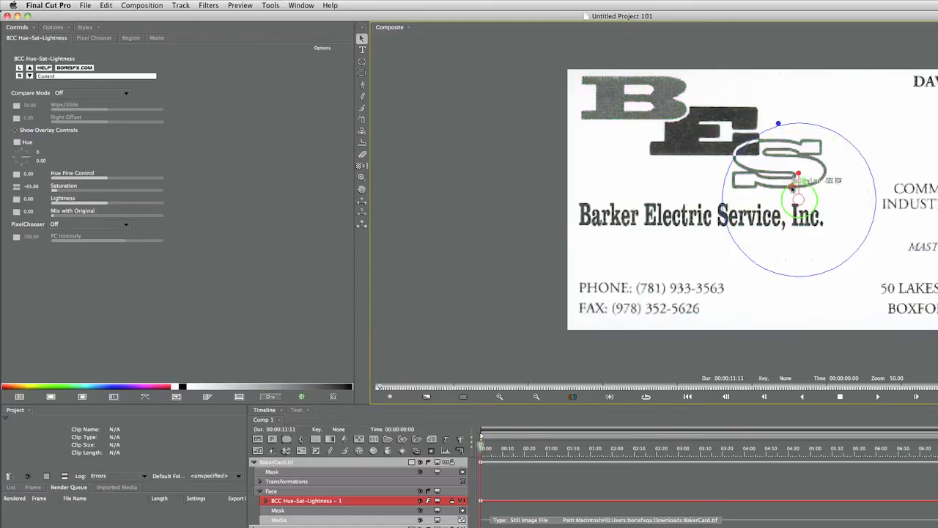
pyautogui.click(210, 5)
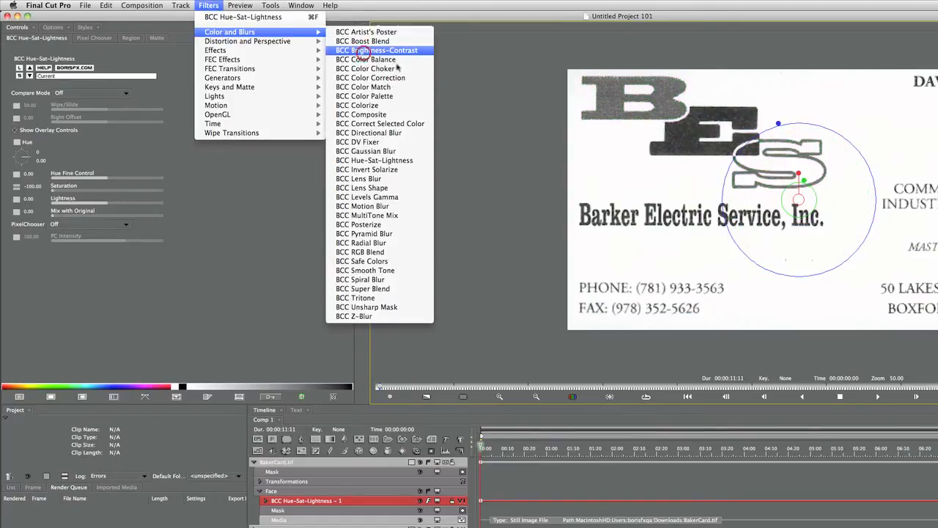
pyautogui.click(376, 50)
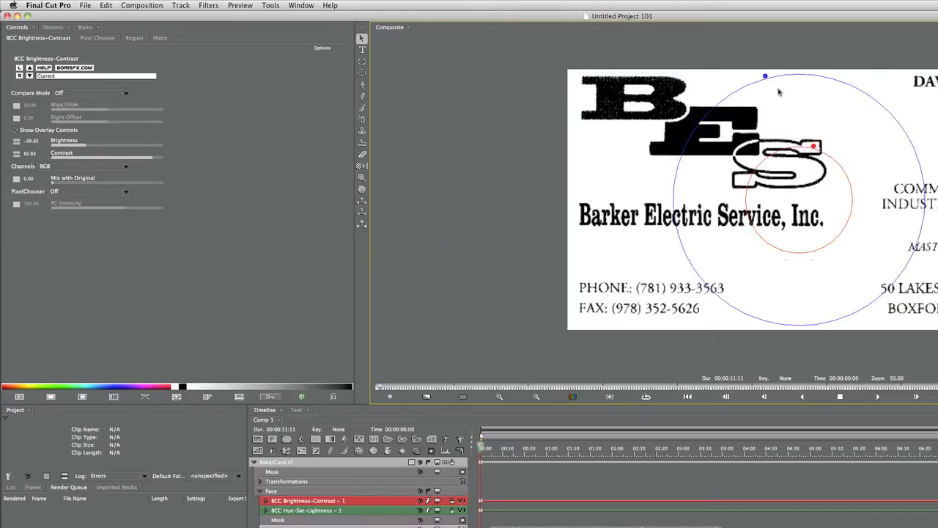
pyautogui.moveTo(50, 29)
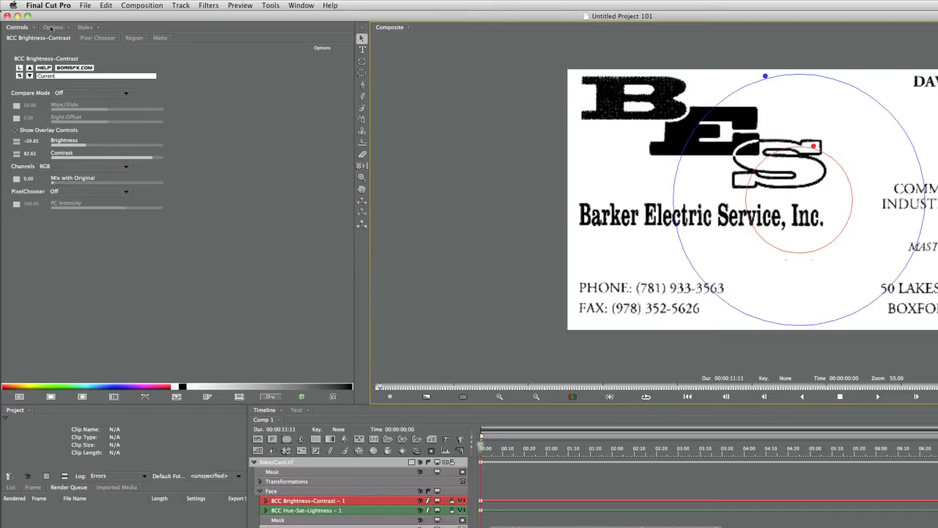
pyautogui.moveTo(715, 277)
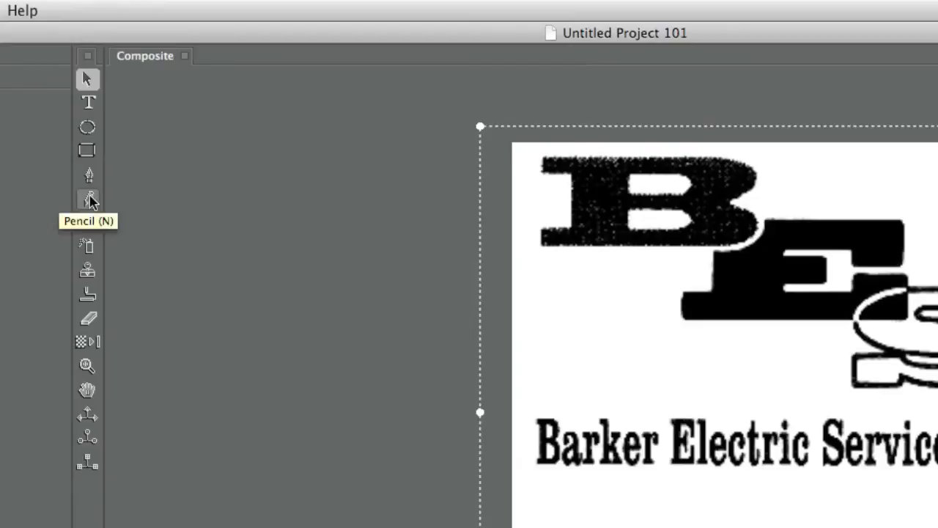
# Vector-trace the BES logo with the Pencil tool, then hide BakerCard.tif and Video 1.
pyautogui.click(88, 200)
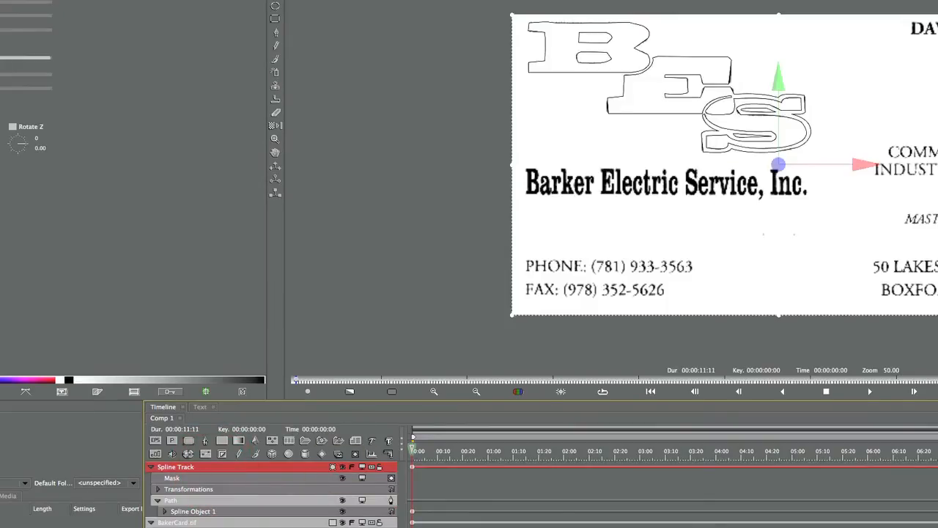
pyautogui.click(176, 522)
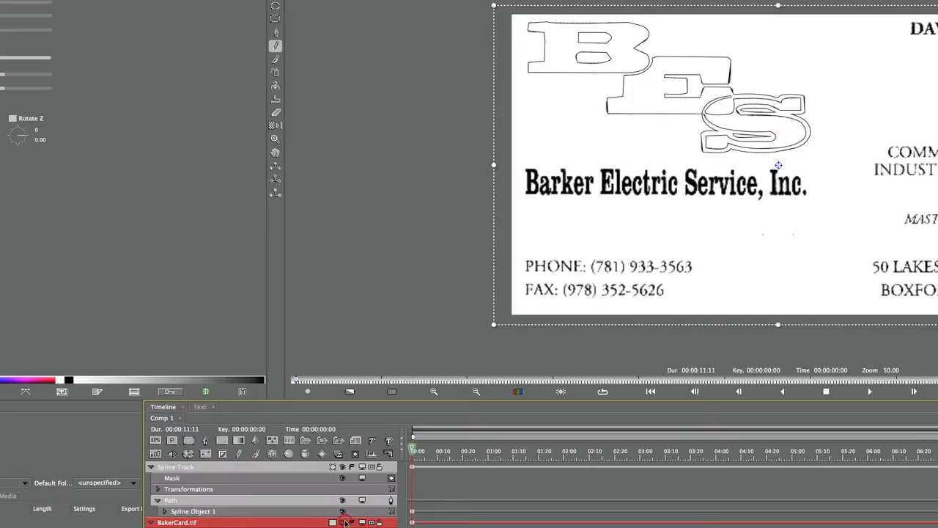
pyautogui.click(344, 522)
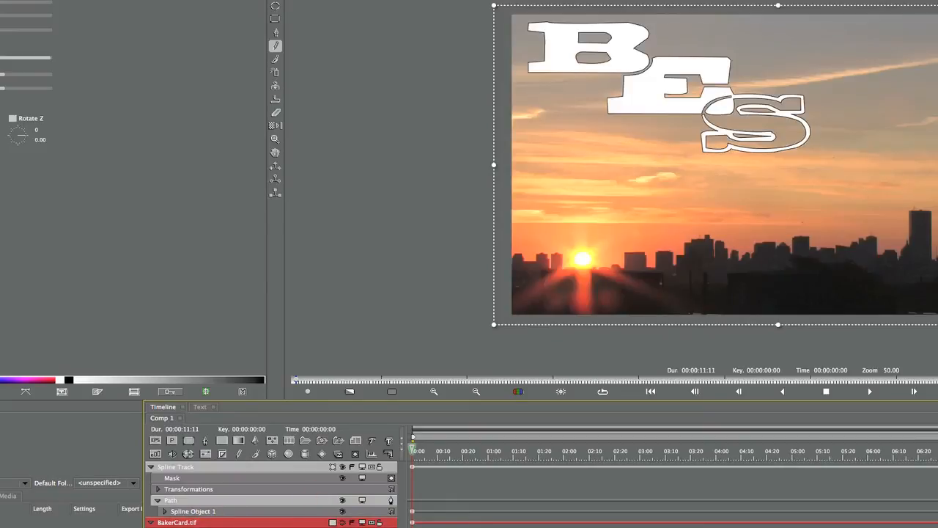
pyautogui.click(176, 466)
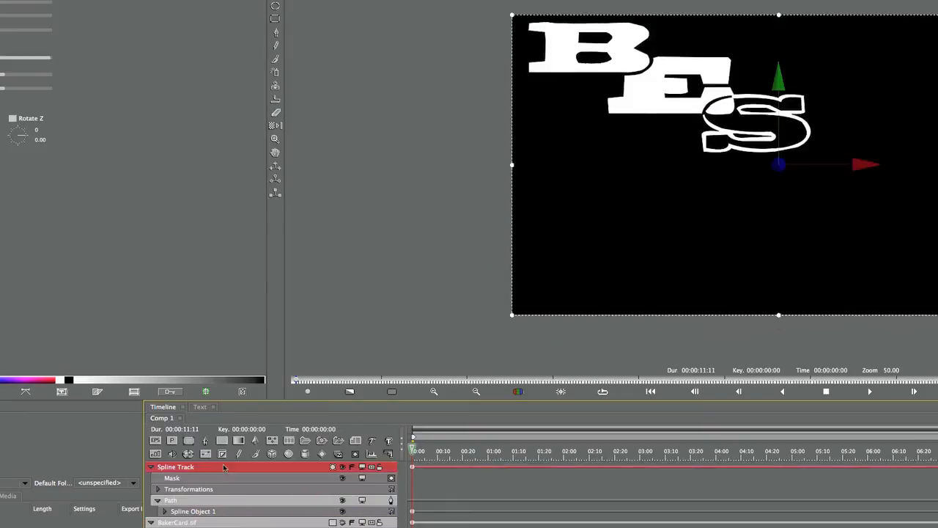
pyautogui.click(151, 467)
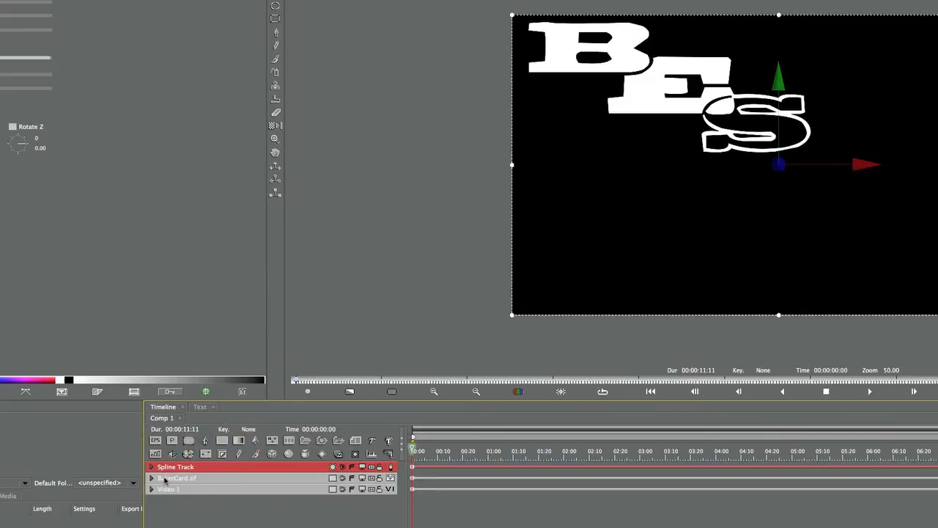
pyautogui.click(175, 478)
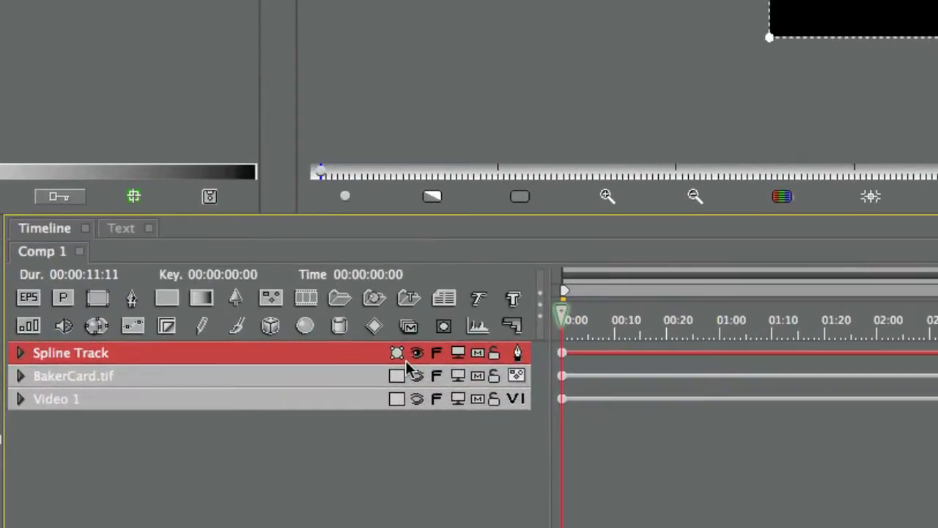
pyautogui.moveTo(397, 352)
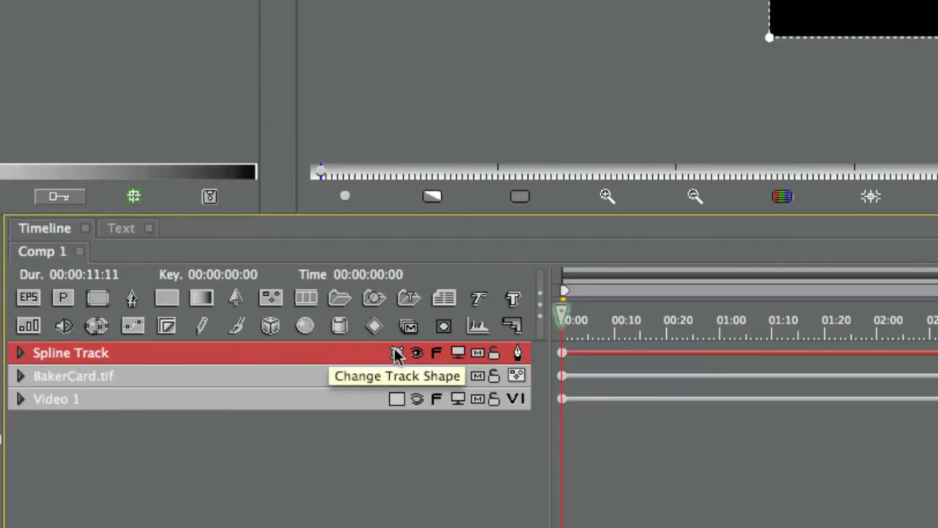
# Change the Spline Track's shape to 3D Extrusion and rotate the letters to check their depth.
pyautogui.click(396, 352)
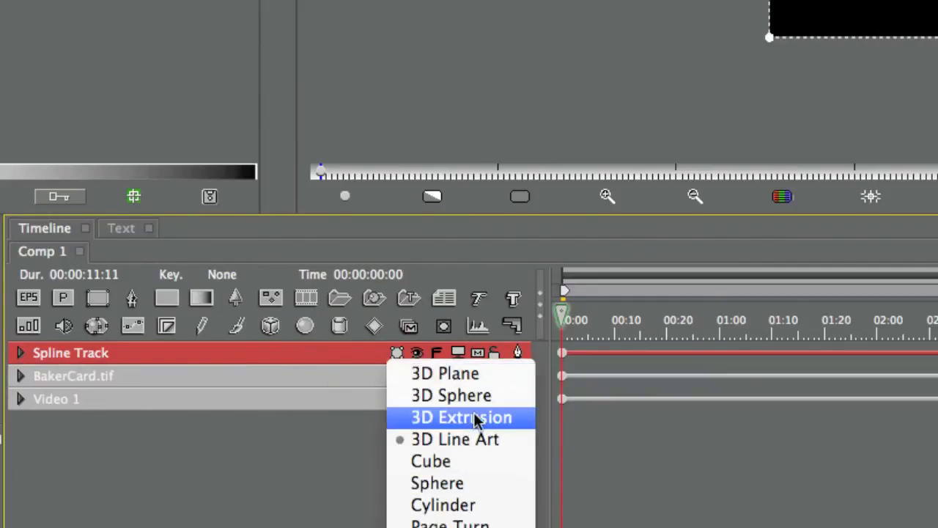
pyautogui.click(461, 417)
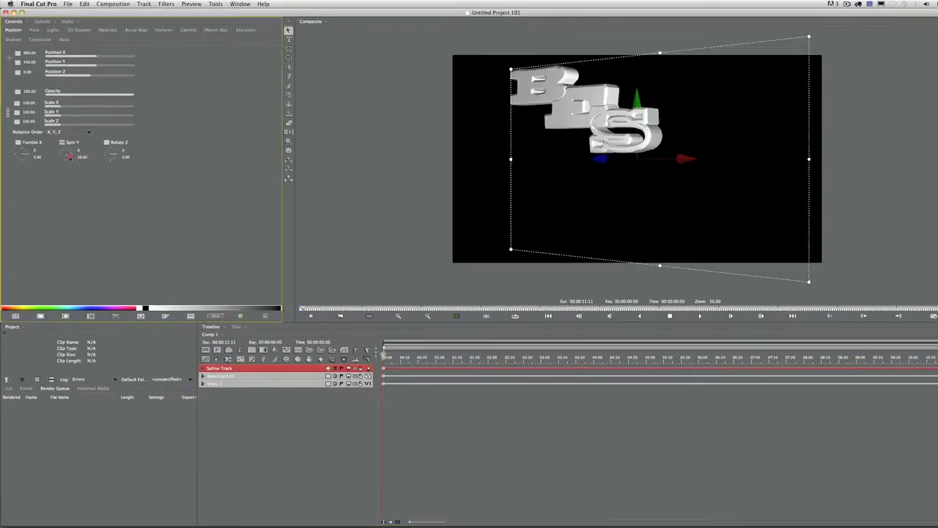
pyautogui.moveTo(69, 154); pyautogui.dragTo(74, 154)
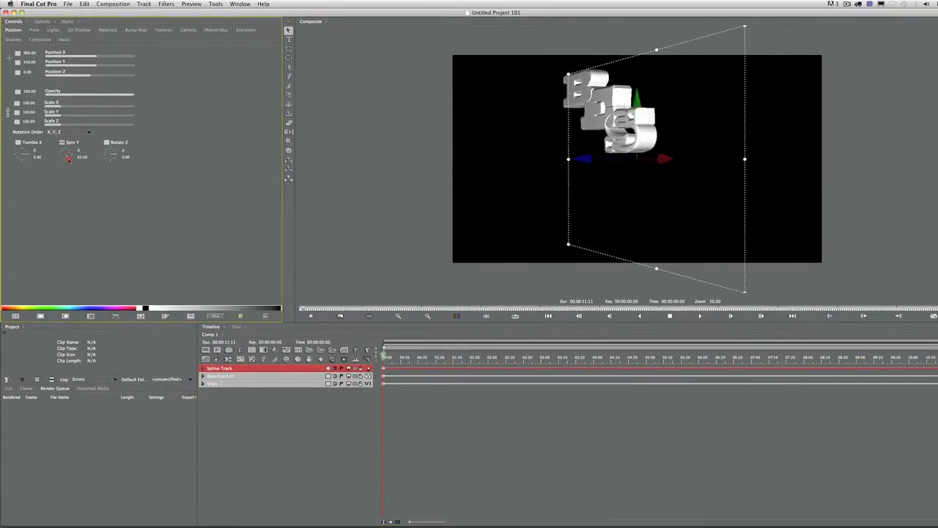
pyautogui.moveTo(70, 151); pyautogui.dragTo(68, 156)
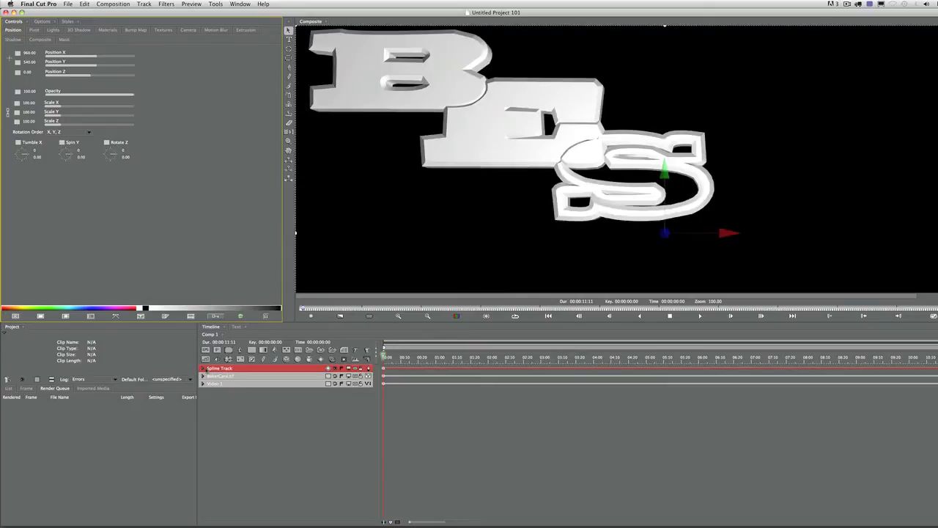
# Expand the spline track and select its Extrusion settings.
pyautogui.click(204, 368)
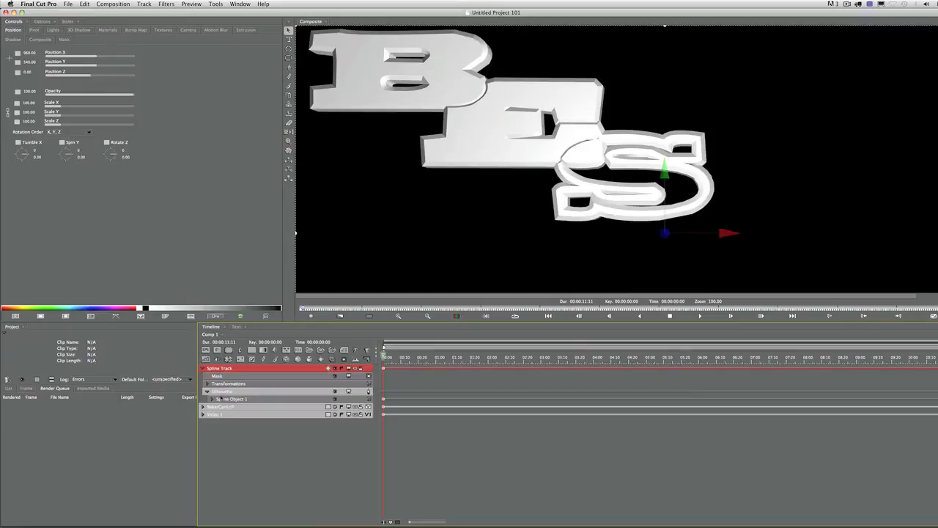
pyautogui.click(75, 156)
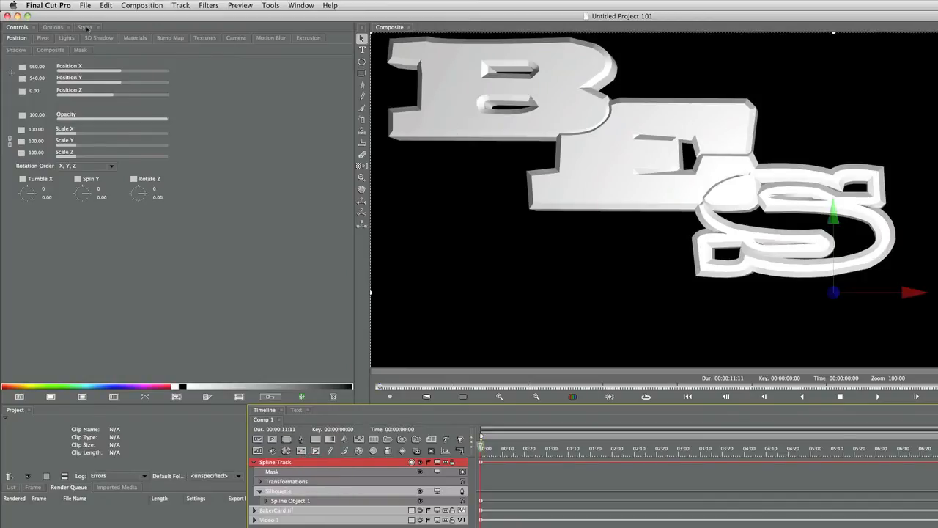
# Show the Styles library and choose the Extrusion preset category.
pyautogui.click(86, 27)
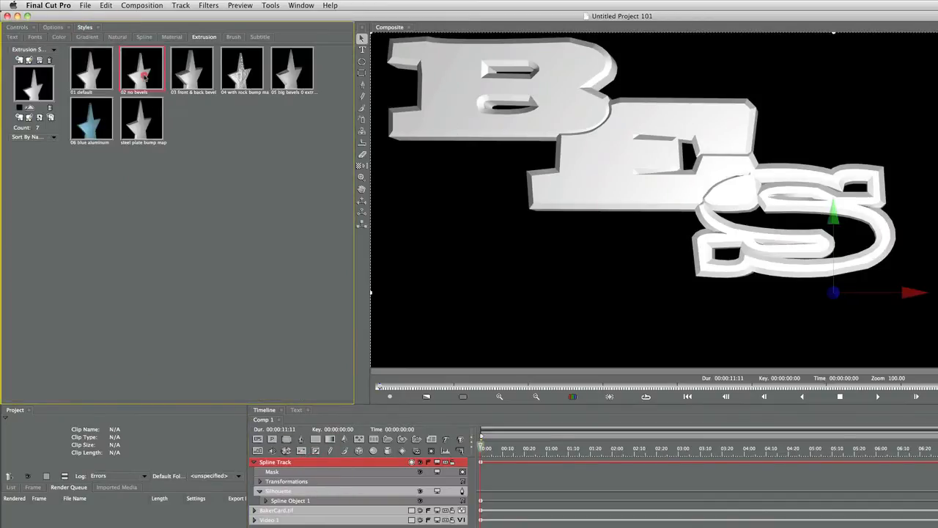
pyautogui.click(142, 71)
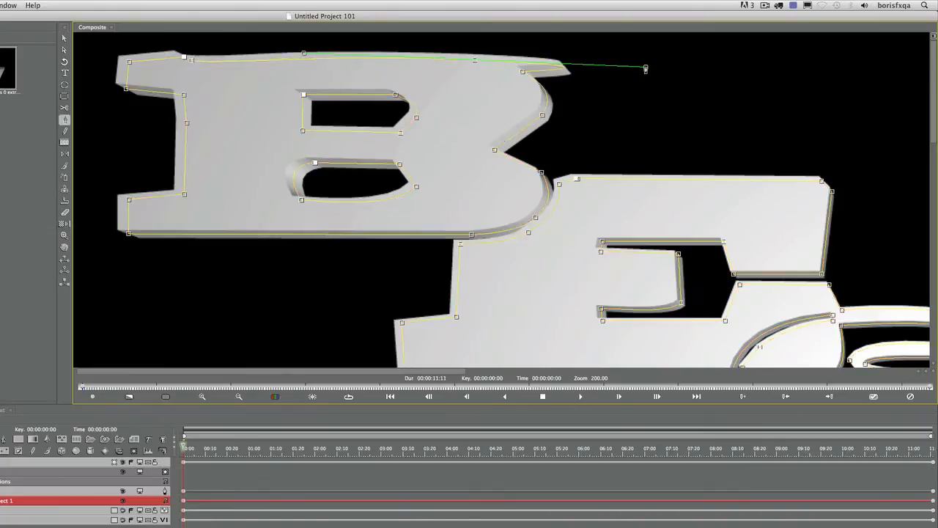
# Drag the spline control points on the B's inner counter to match the logo outline.
pyautogui.moveTo(645, 69); pyautogui.dragTo(541, 62)
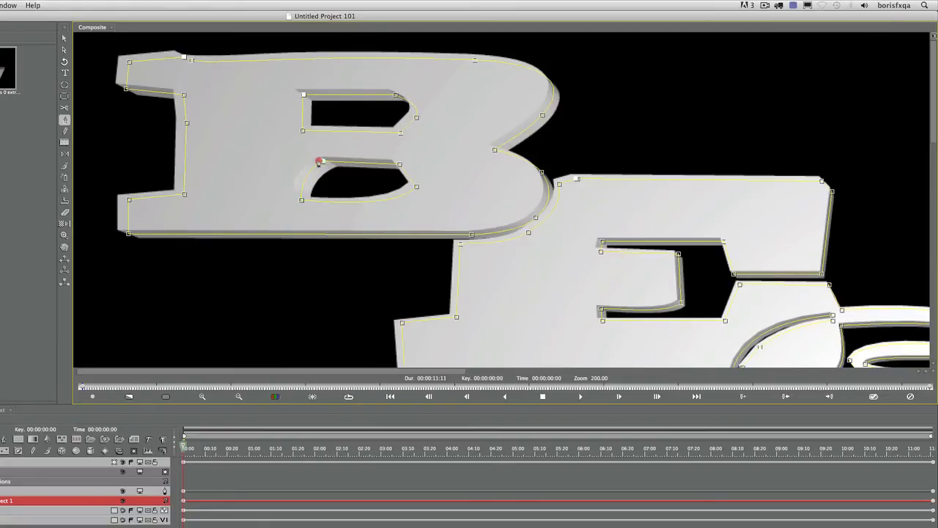
pyautogui.moveTo(320, 160); pyautogui.dragTo(302, 163)
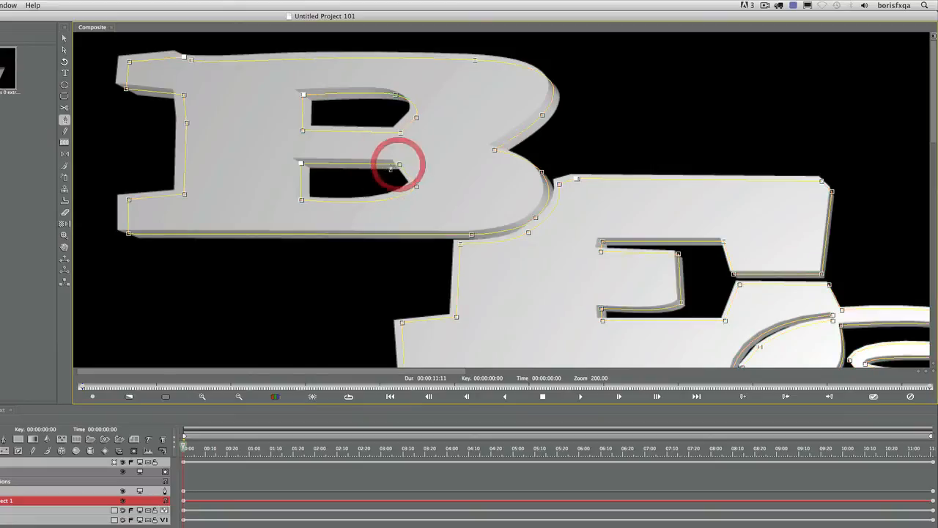
pyautogui.click(396, 164)
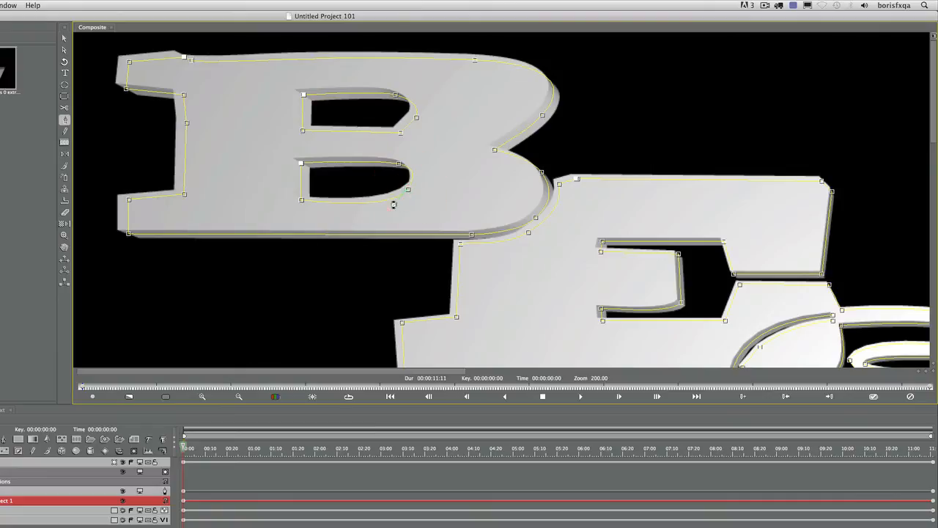
pyautogui.click(399, 200)
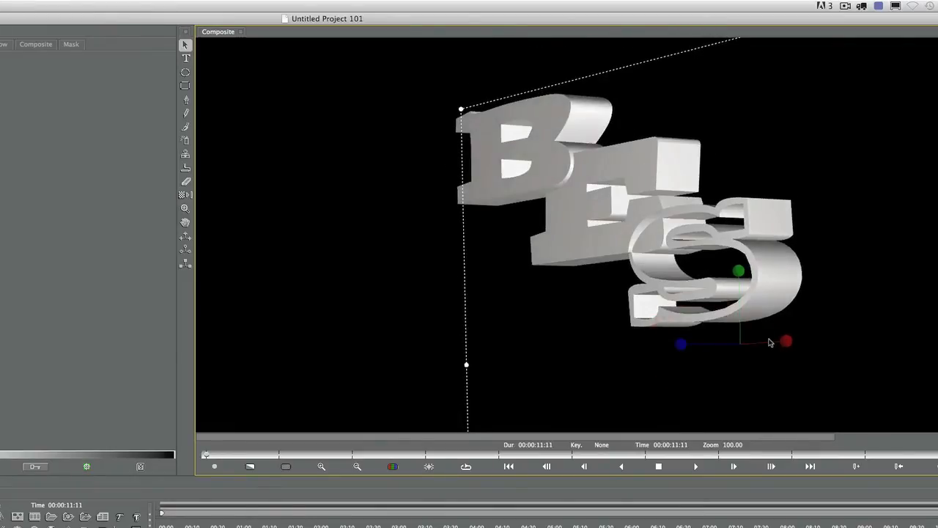
# Rotate the extruded BES letters with the 3D handles so they sit at an angle.
pyautogui.moveTo(770, 343); pyautogui.dragTo(760, 349)
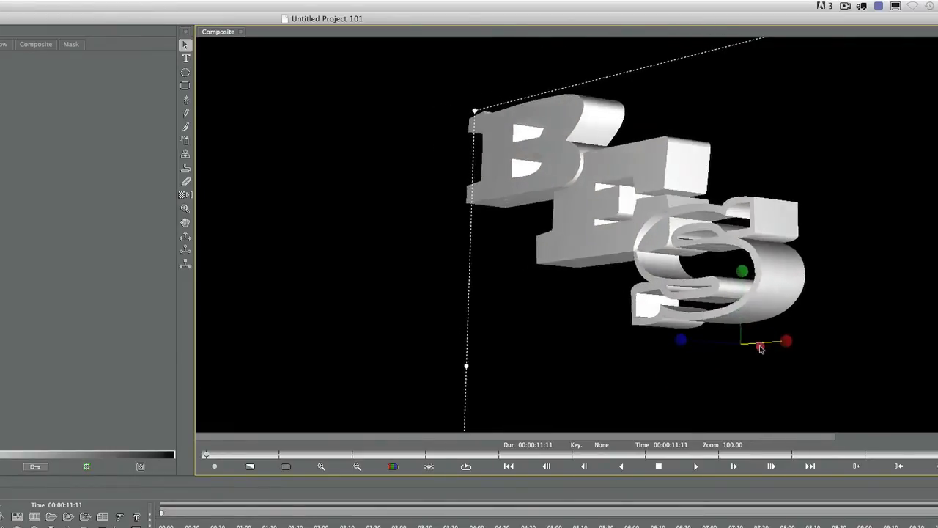
pyautogui.moveTo(761, 349); pyautogui.dragTo(739, 287)
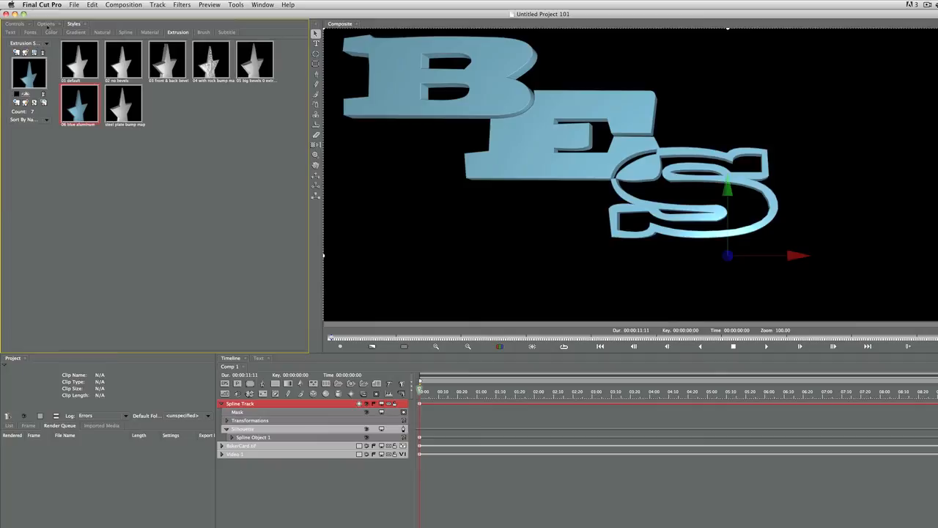
# Apply the shiny light-blue extrusion preset style to the BES letters.
pyautogui.click(269, 32)
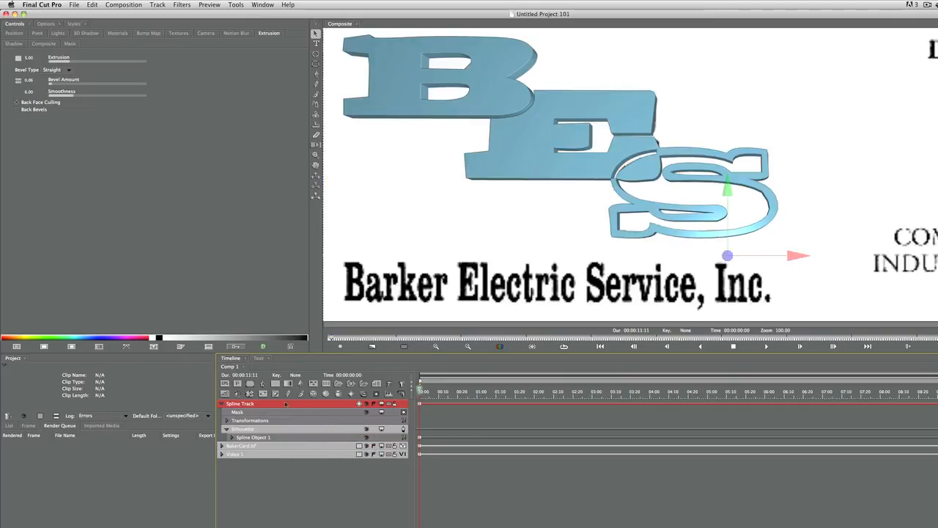
# Set the logo's Position keyframe interpolation to Ease In/Out over the skyline.
pyautogui.click(242, 446)
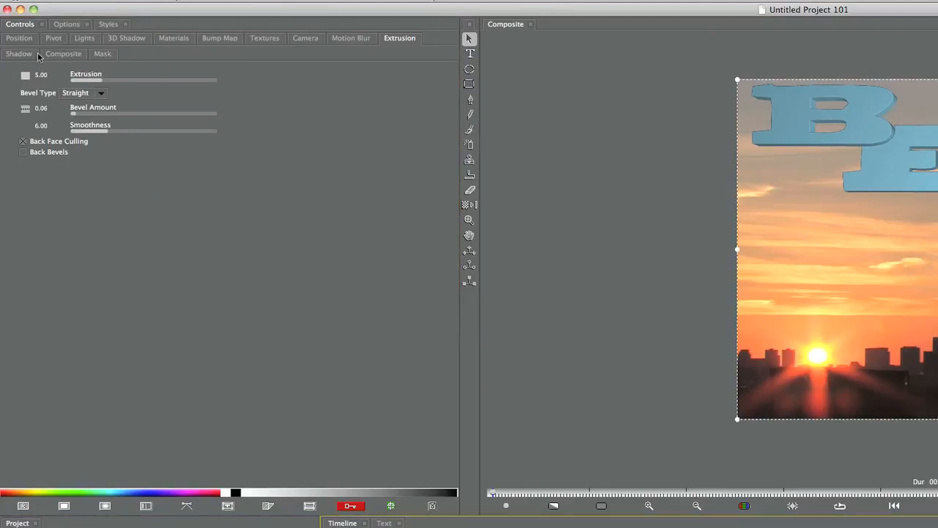
pyautogui.click(19, 38)
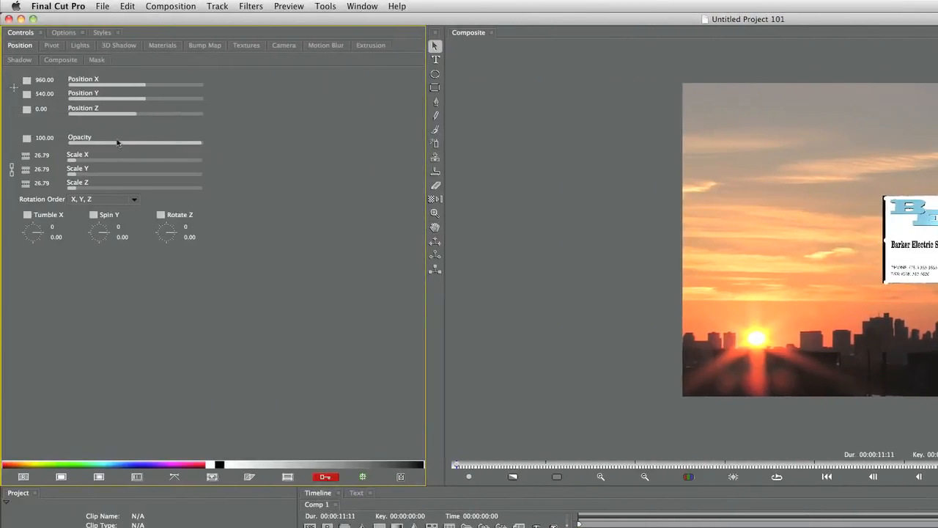
pyautogui.click(26, 154)
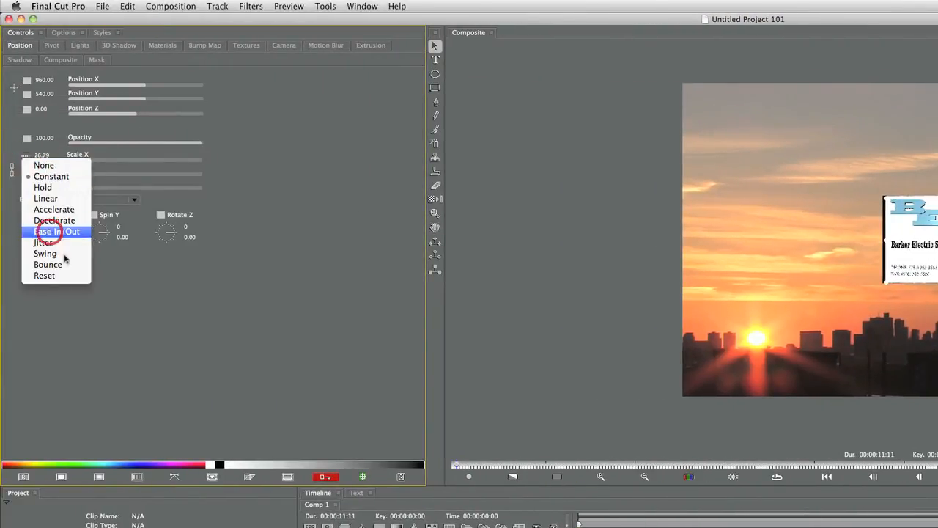
pyautogui.click(57, 232)
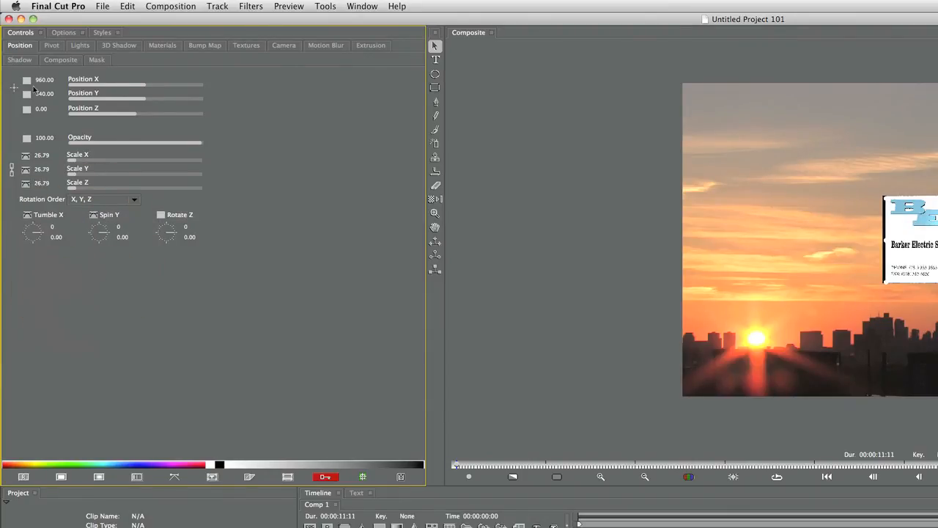
pyautogui.click(26, 79)
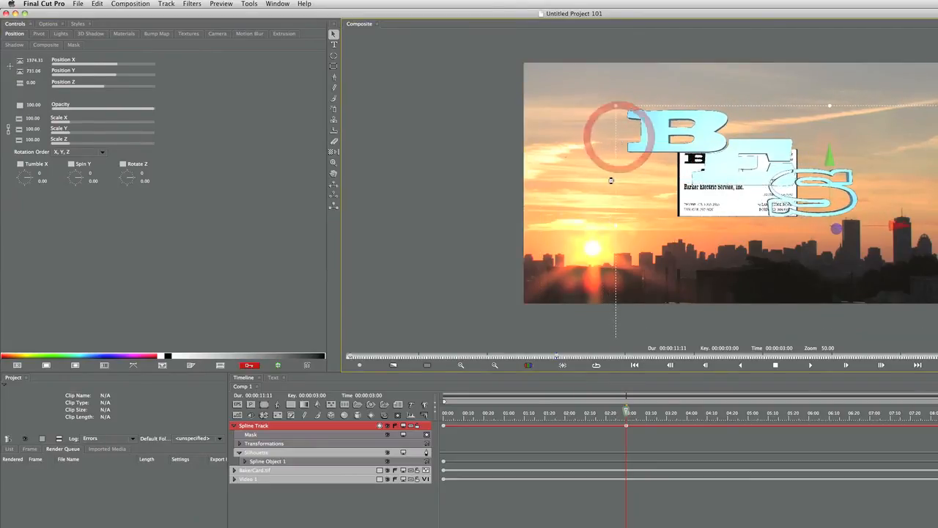
# Hold the position keyframe, then spin the letters on Y and tumble them forward on X.
pyautogui.click(21, 60)
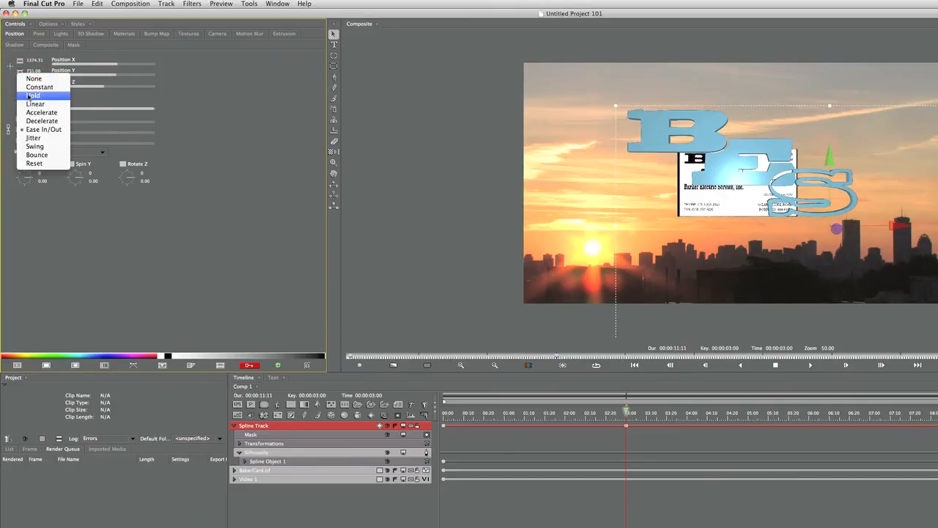
pyautogui.click(34, 95)
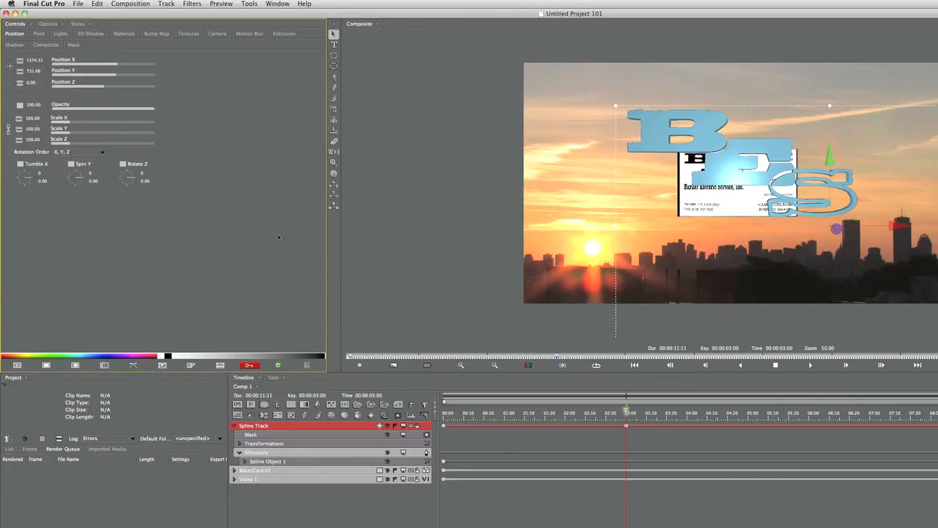
pyautogui.moveTo(73, 176); pyautogui.dragTo(85, 176)
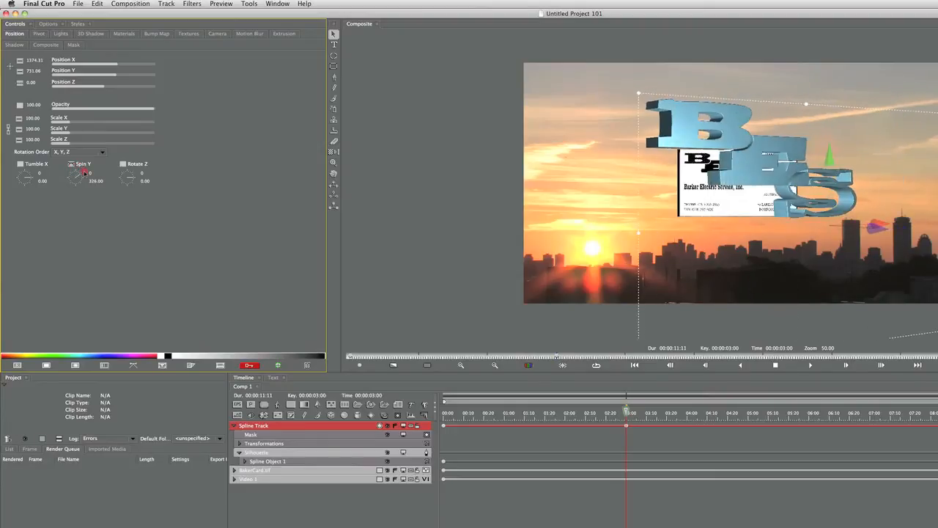
pyautogui.moveTo(76, 179); pyautogui.dragTo(86, 183)
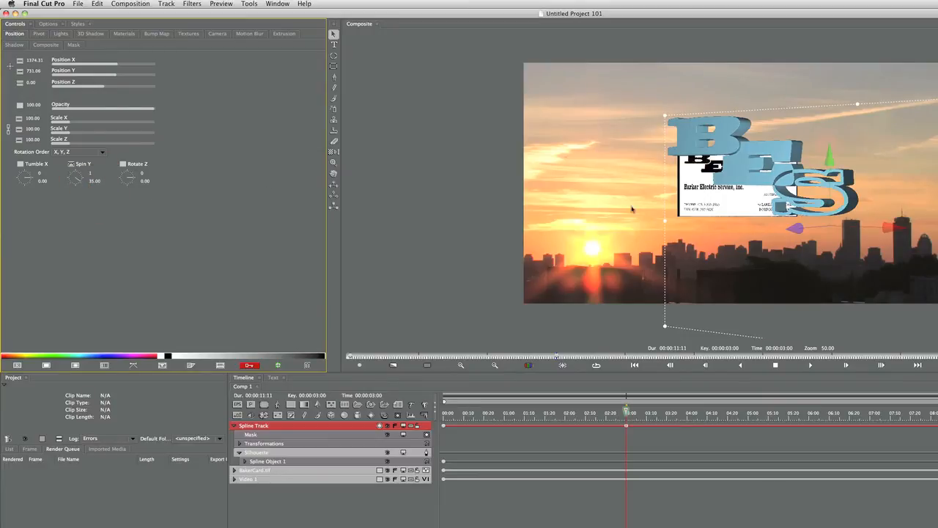
pyautogui.moveTo(76, 178); pyautogui.dragTo(76, 177)
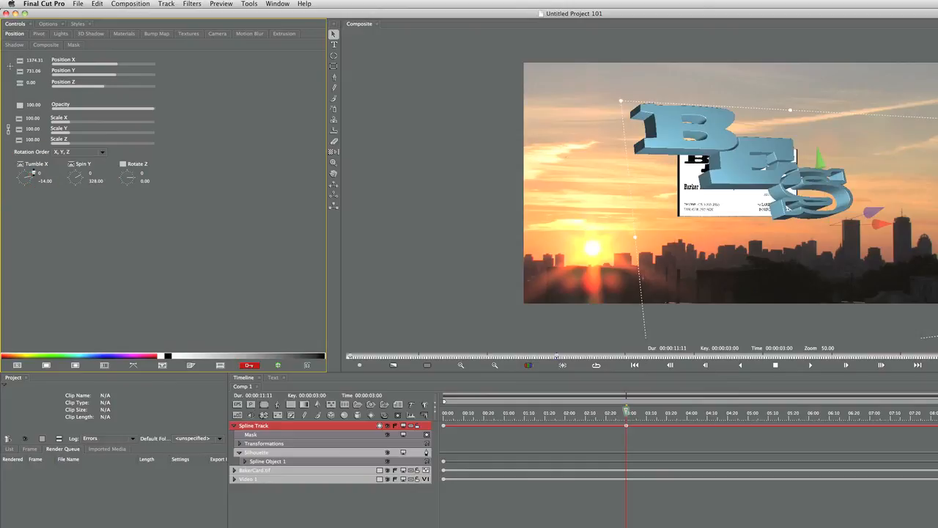
# Hold the rotation keyframe too and move further along the timeline.
pyautogui.click(22, 165)
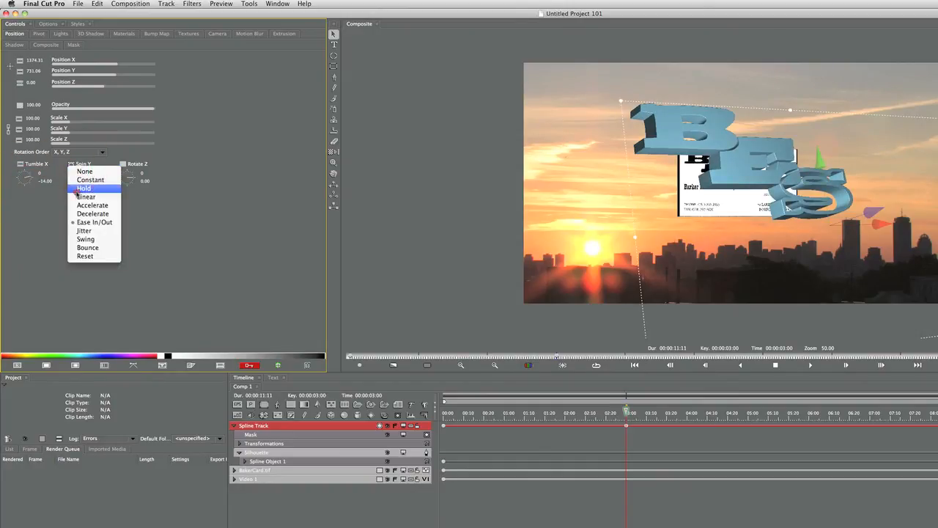
pyautogui.click(673, 413)
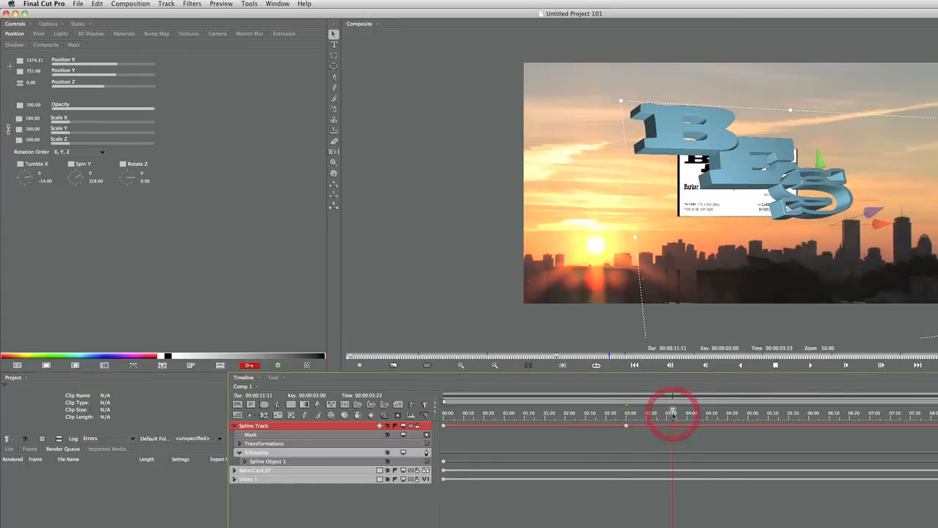
pyautogui.click(734, 413)
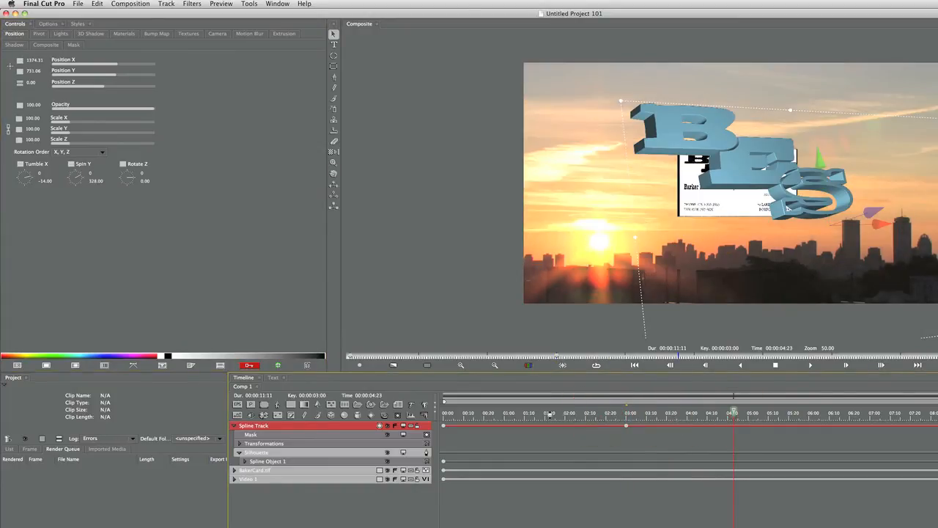
pyautogui.click(526, 410)
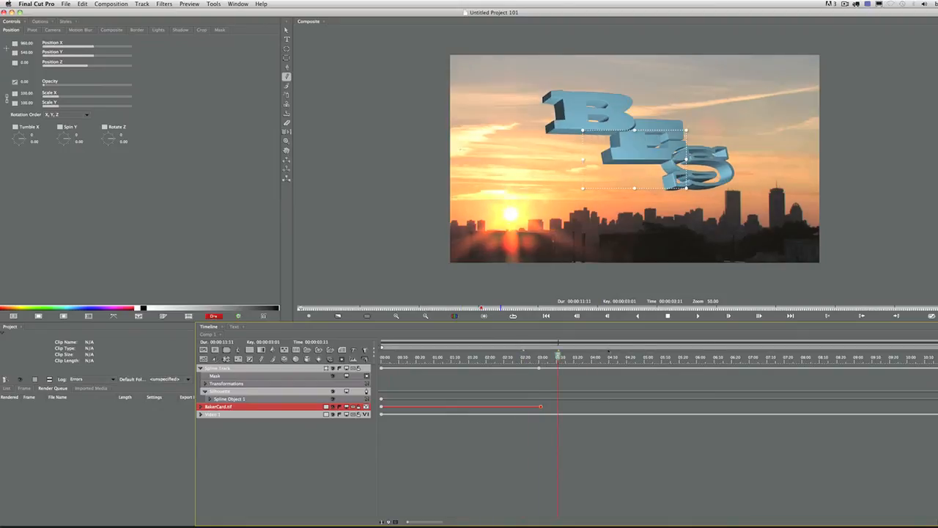
# Select the letters' Spline Track to reveal their motion path over the sunset.
pyautogui.click(601, 358)
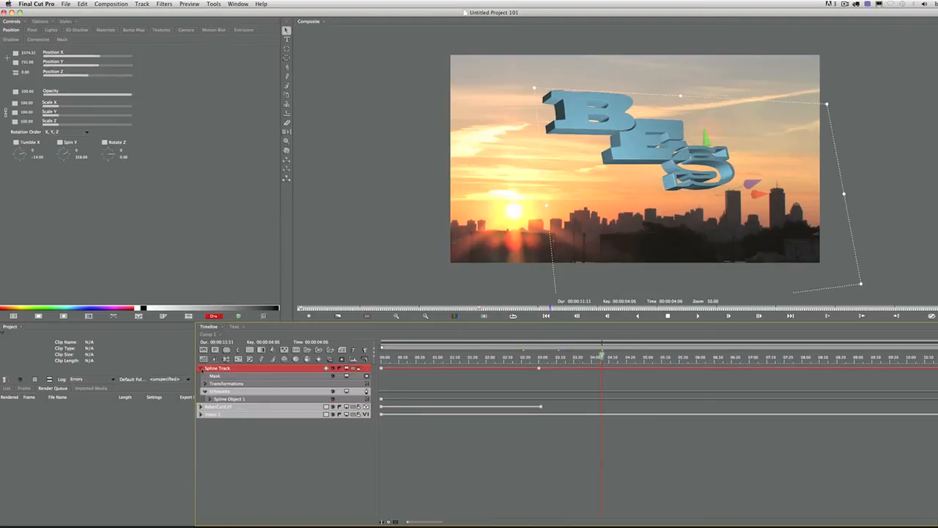
# Raise the letters' material Reflectivity for a shinier metallic look.
pyautogui.click(109, 61)
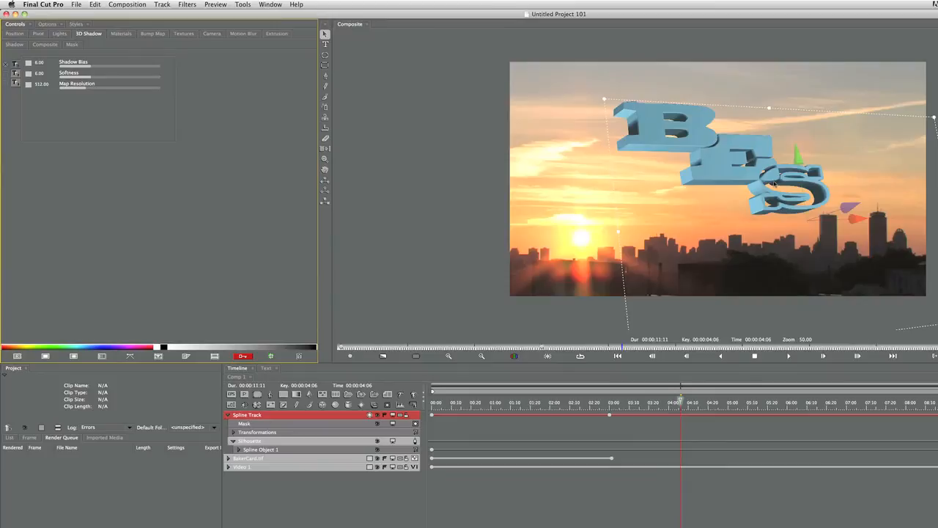
pyautogui.click(120, 34)
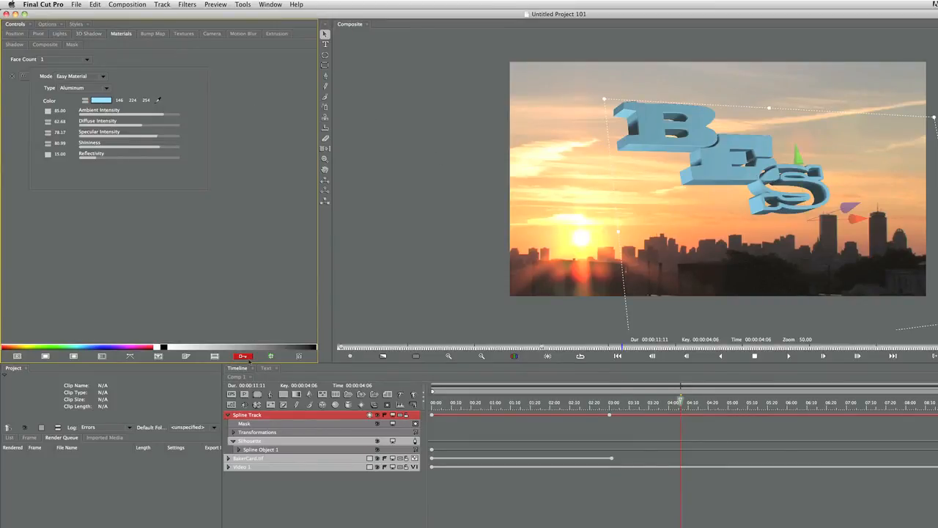
pyautogui.moveTo(88, 158); pyautogui.dragTo(126, 159)
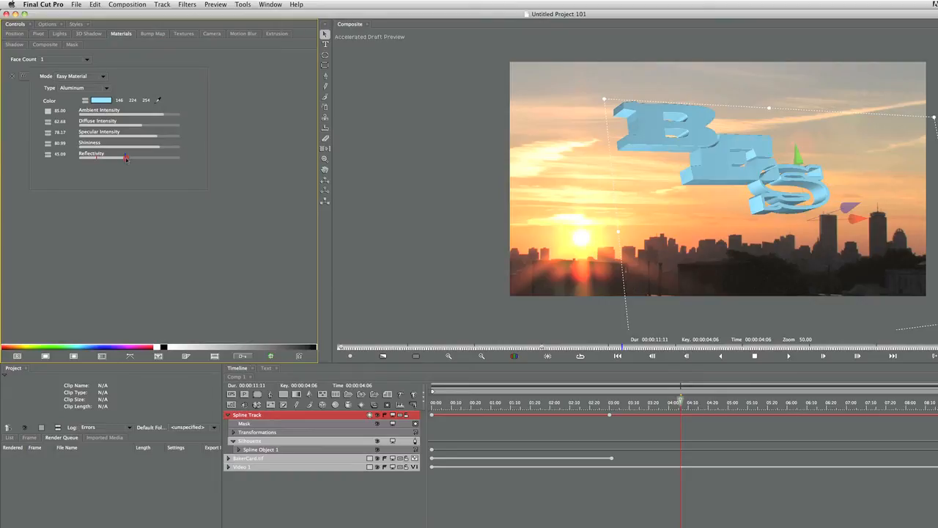
pyautogui.moveTo(94, 159); pyautogui.dragTo(117, 158)
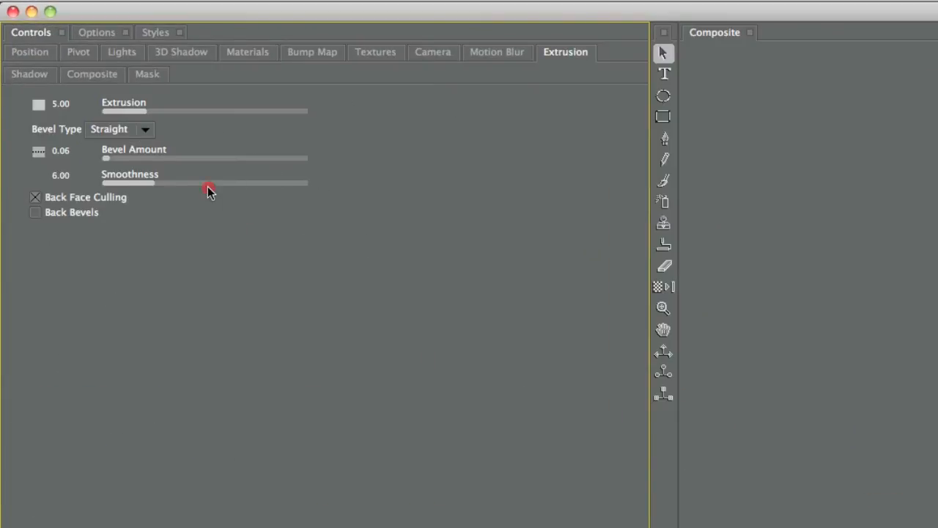
# Increase Extrusion Smoothness to soften the letters' beveled edges.
pyautogui.moveTo(208, 183); pyautogui.dragTo(295, 183)
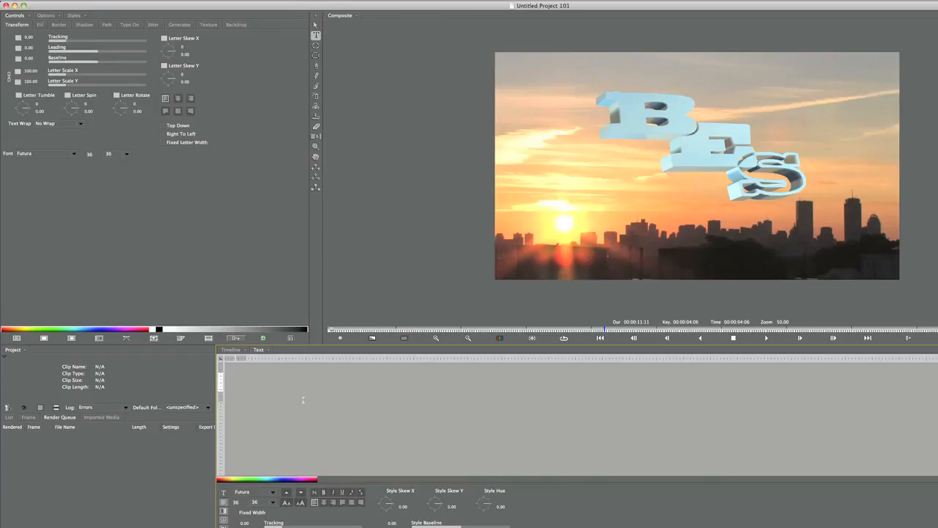
# Enter 'Barker Electric Service, Inc' as a text track and place it below the logo.
pyautogui.write('Barker')
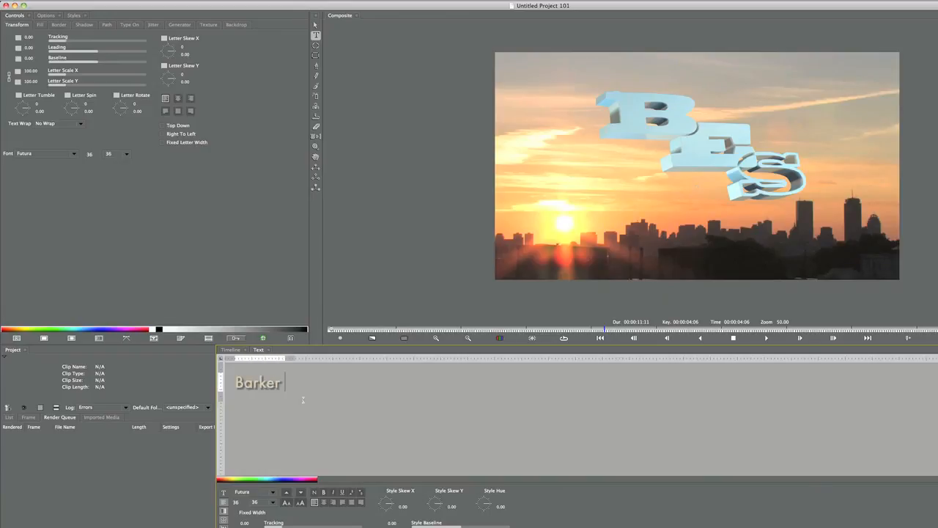
pyautogui.write('Electric Service,')
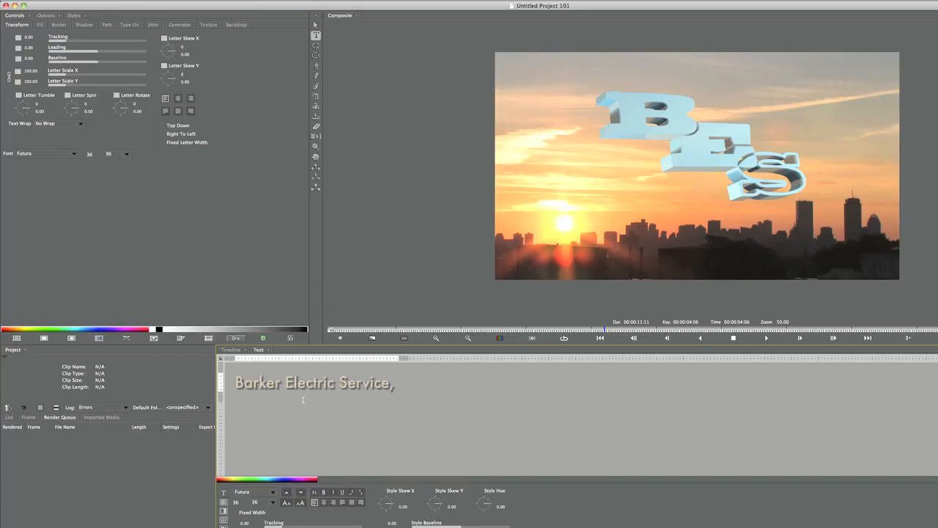
pyautogui.write('Inc')
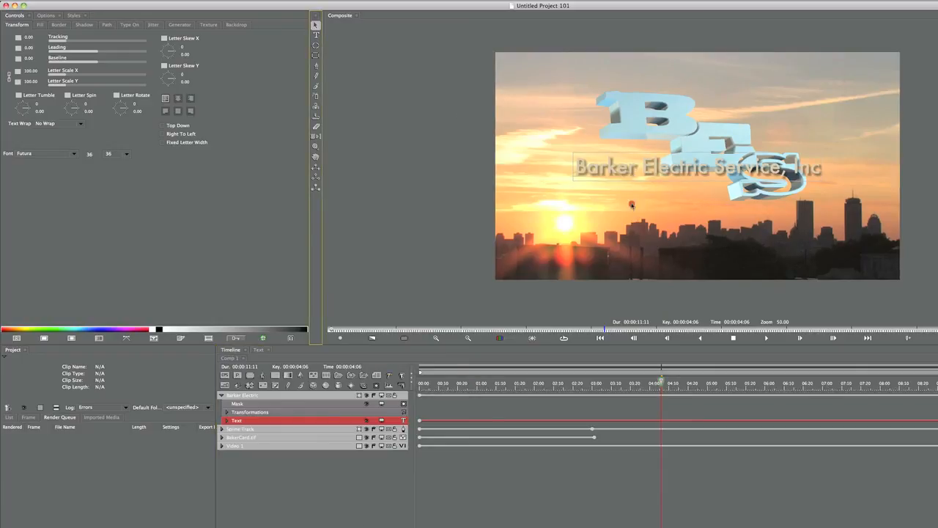
pyautogui.click(242, 396)
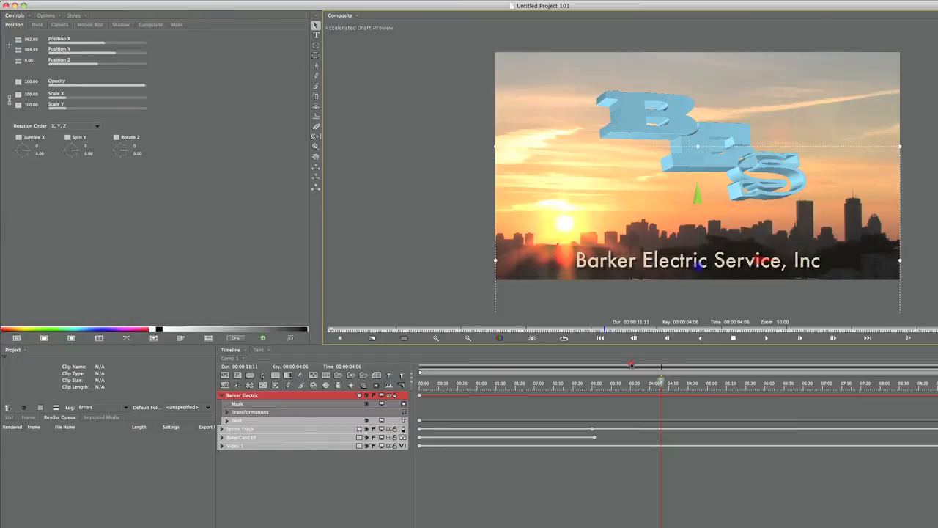